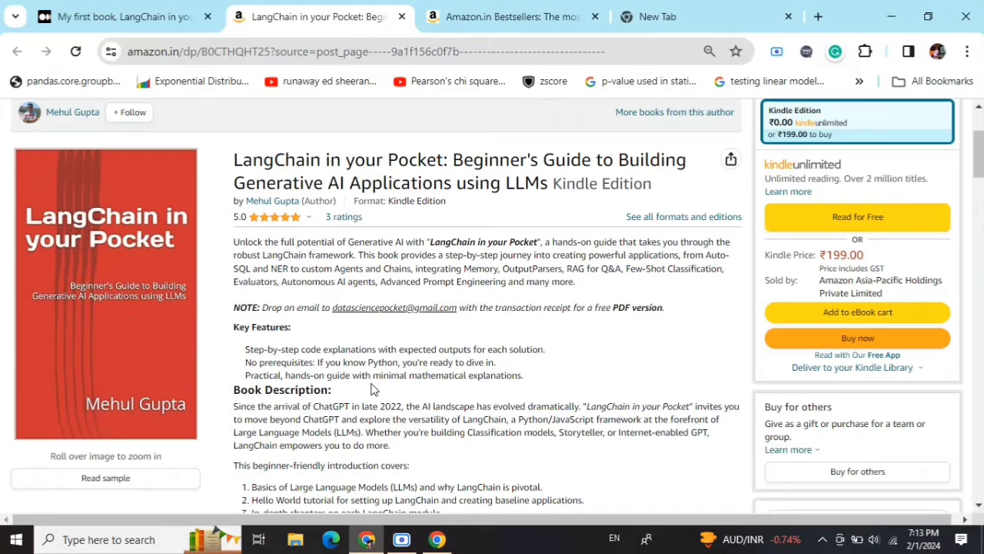
Switch to Amazon's Introductory Programming bestsellers, where LangChain in your Pocket ranks #3
{"action": "left_click", "coordinate": [507, 15]}
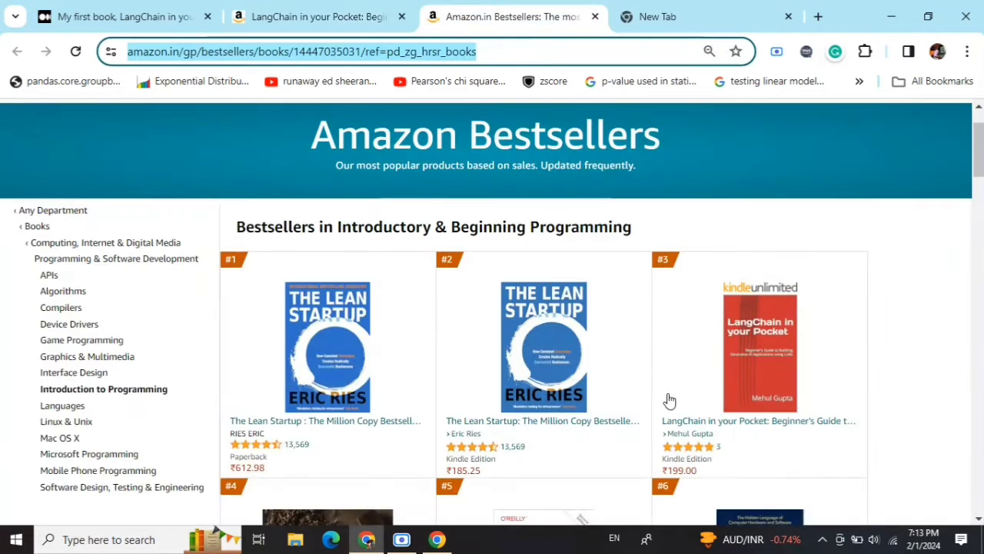
{"action": "mouse_move", "coordinate": [824, 255]}
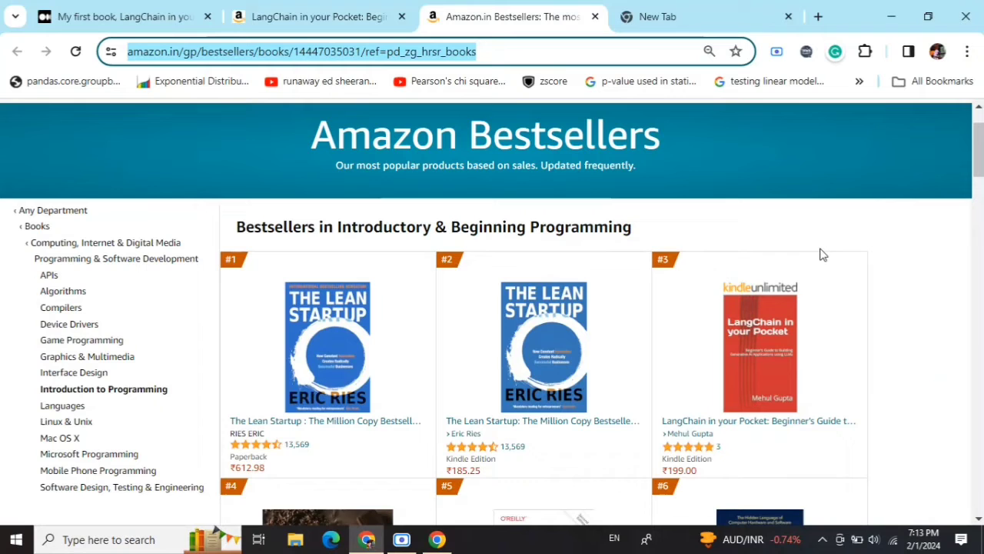
{"action": "mouse_move", "coordinate": [735, 211]}
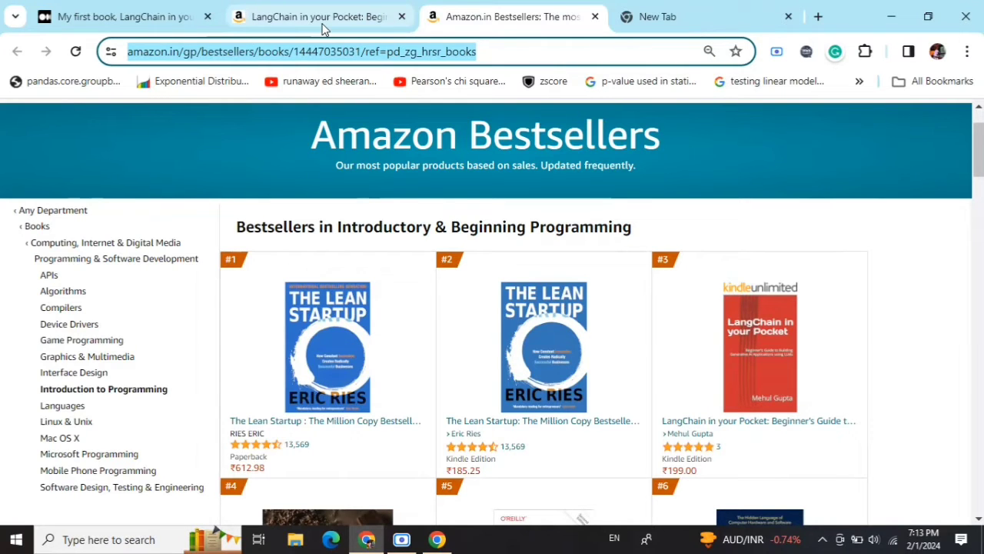
{"action": "mouse_move", "coordinate": [320, 15]}
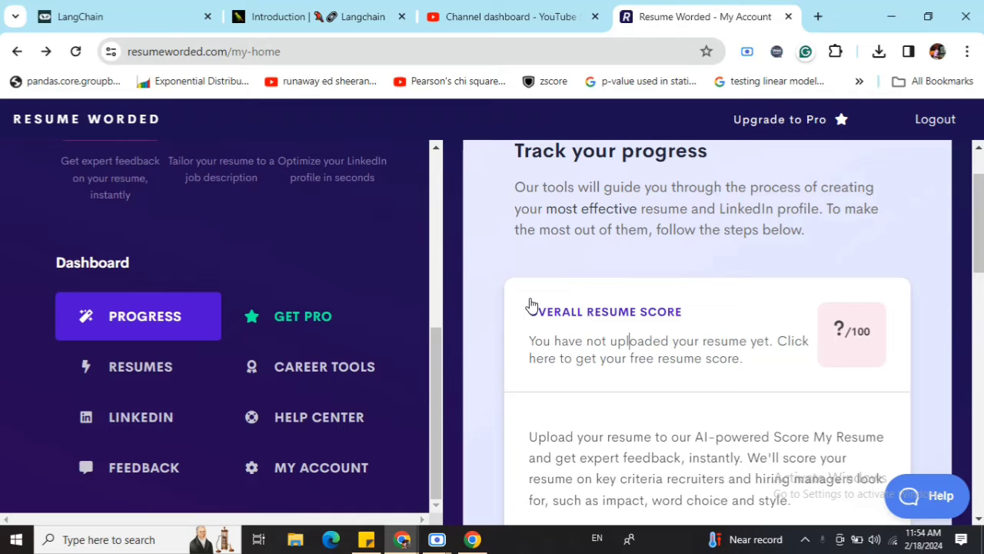
{"action": "mouse_move", "coordinate": [535, 265]}
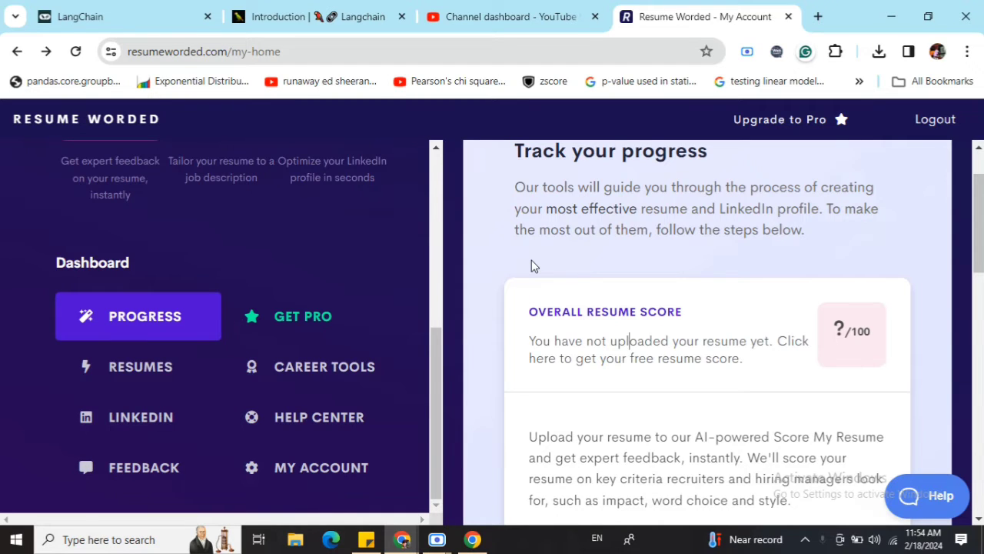
{"action": "mouse_move", "coordinate": [240, 322]}
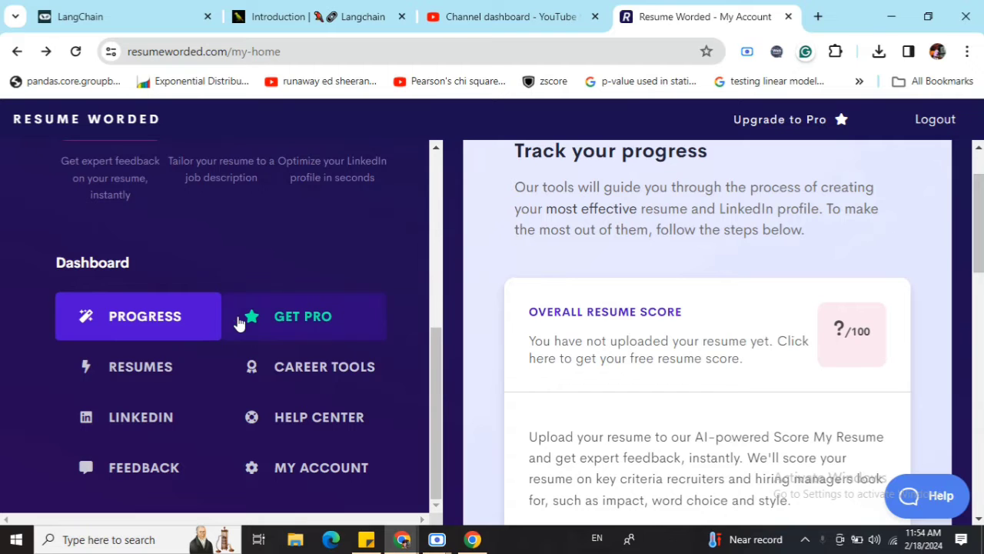
{"action": "scroll", "scroll_direction": "down", "scroll_amount": 3}
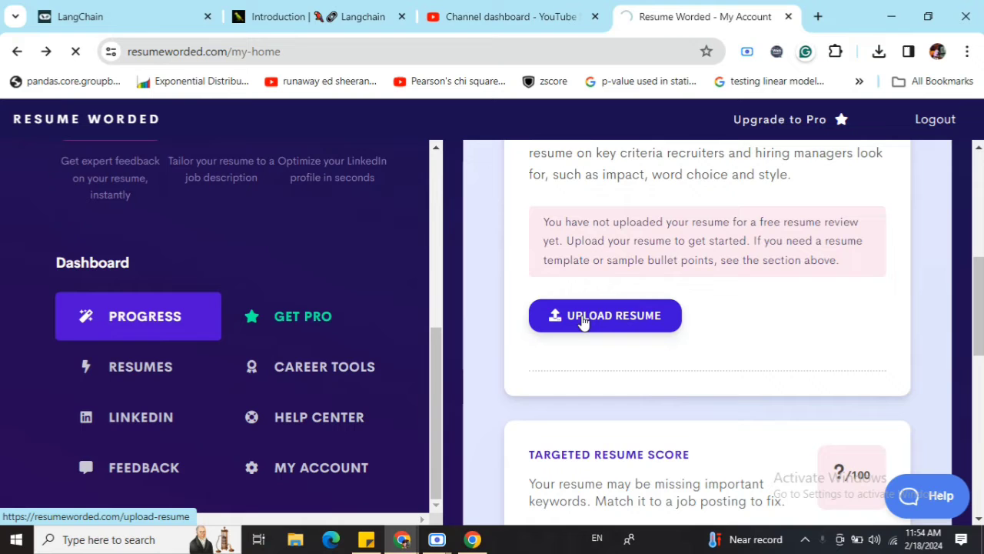
Start a resume upload with Mid-level chosen as the career level, reaching the file drop area
{"action": "left_click", "coordinate": [606, 316]}
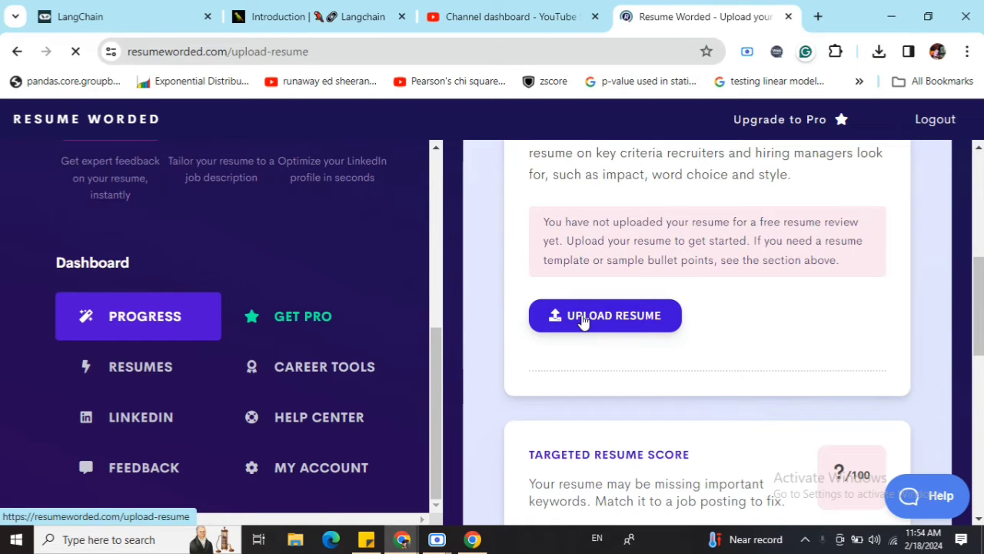
{"action": "left_click", "coordinate": [604, 315]}
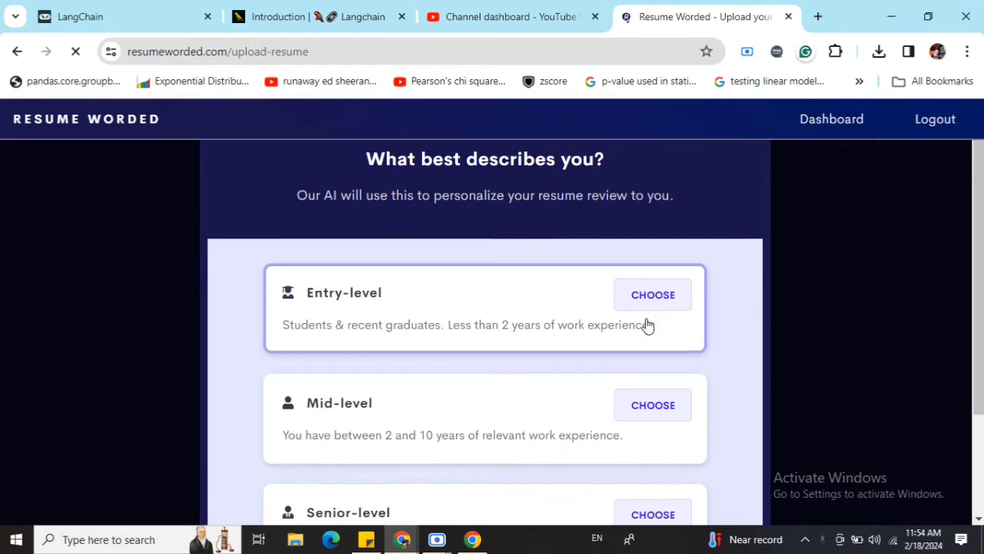
{"action": "scroll", "scroll_direction": "down", "scroll_amount": 3}
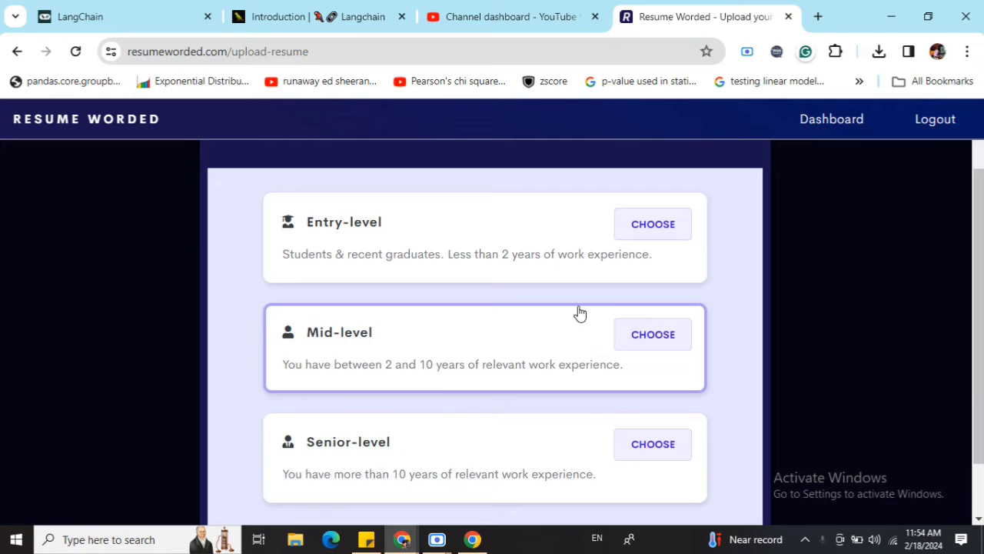
{"action": "mouse_move", "coordinate": [406, 350]}
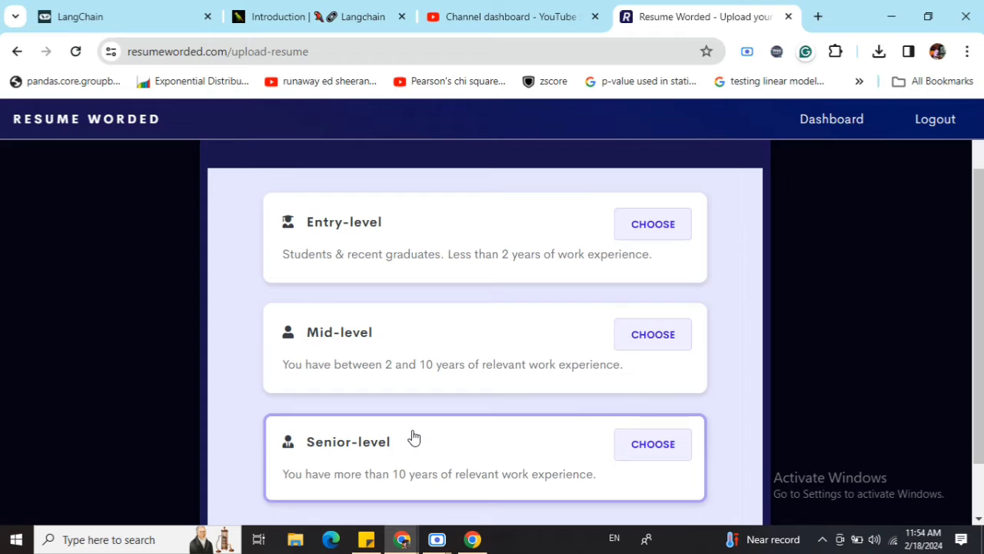
{"action": "left_click", "coordinate": [652, 333]}
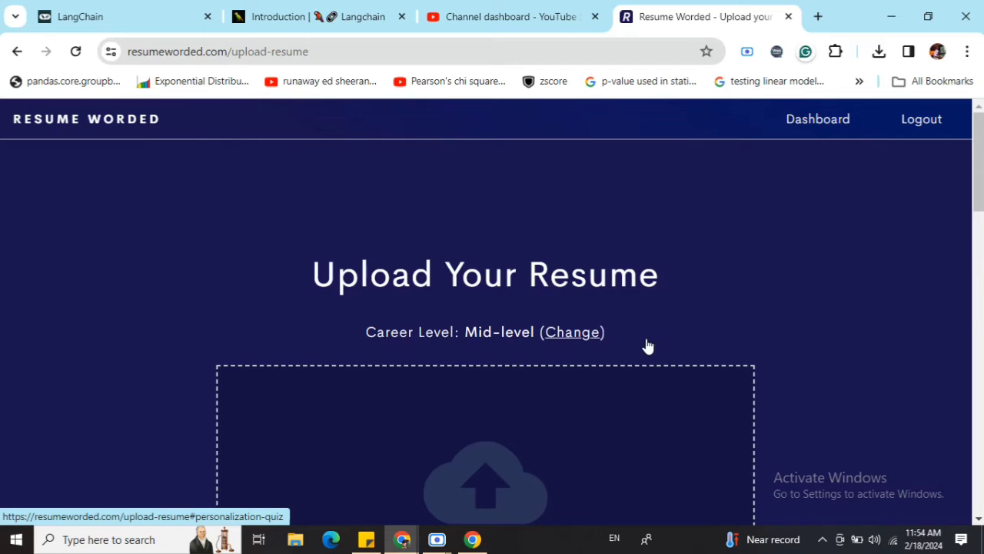
{"action": "scroll", "scroll_direction": "down", "scroll_amount": 3}
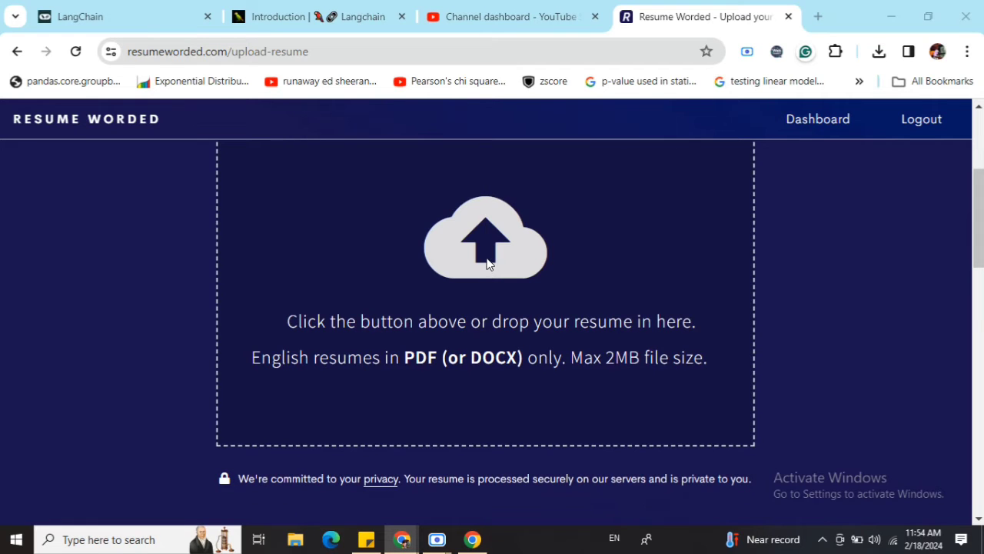
Upload the resume PDF from the Desktop, scoring 71/100 with Impact 87 and Brevity 83
{"action": "left_click", "coordinate": [486, 237]}
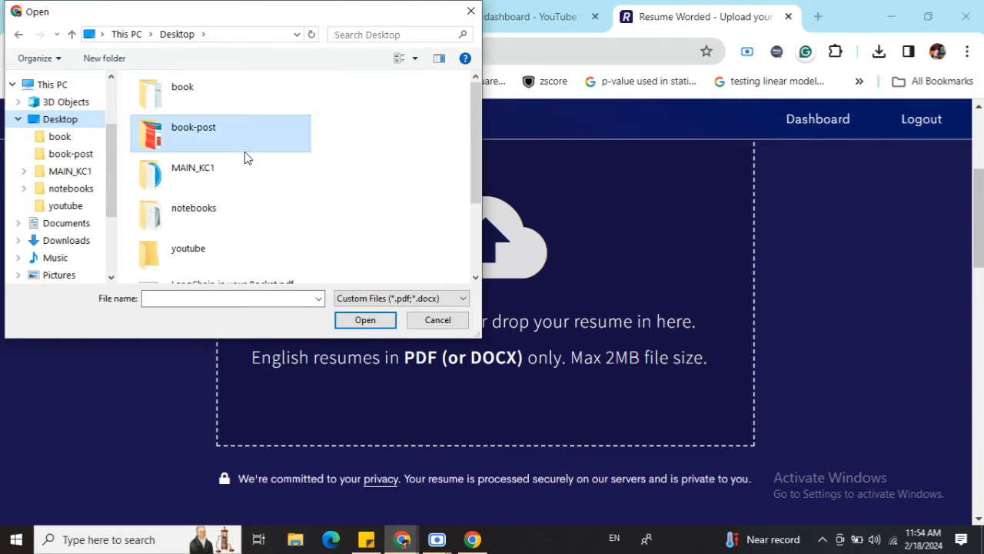
{"action": "left_click", "coordinate": [366, 320]}
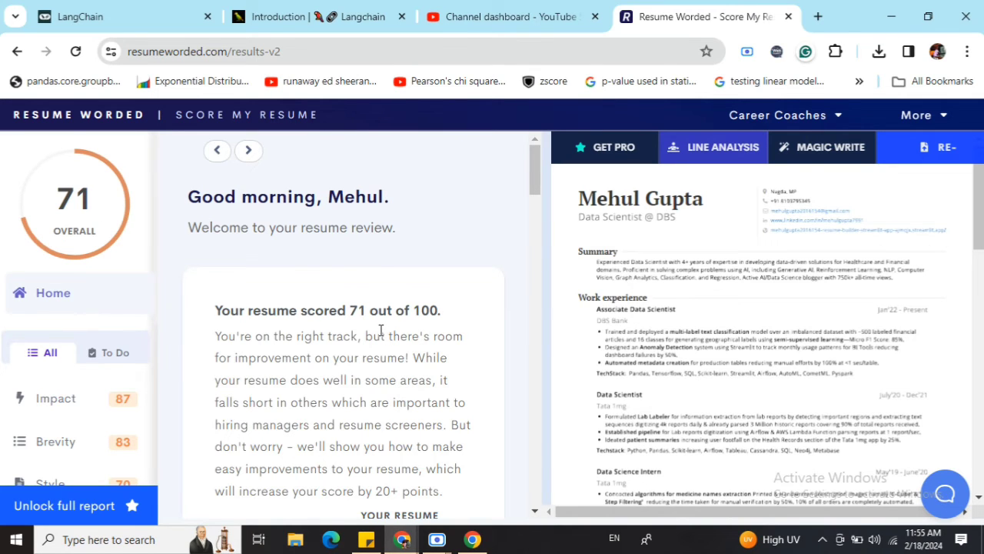
Scroll the results overview to the Style 70 and Sections 70 scores and benchmark explanation
{"action": "scroll", "scroll_direction": "down", "scroll_amount": 3}
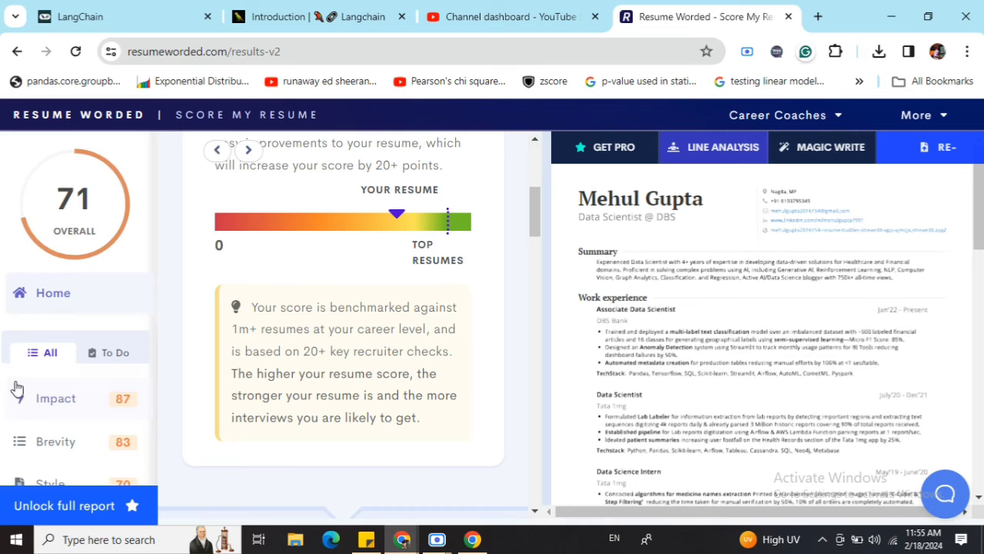
{"action": "scroll", "scroll_direction": "down", "scroll_amount": 3}
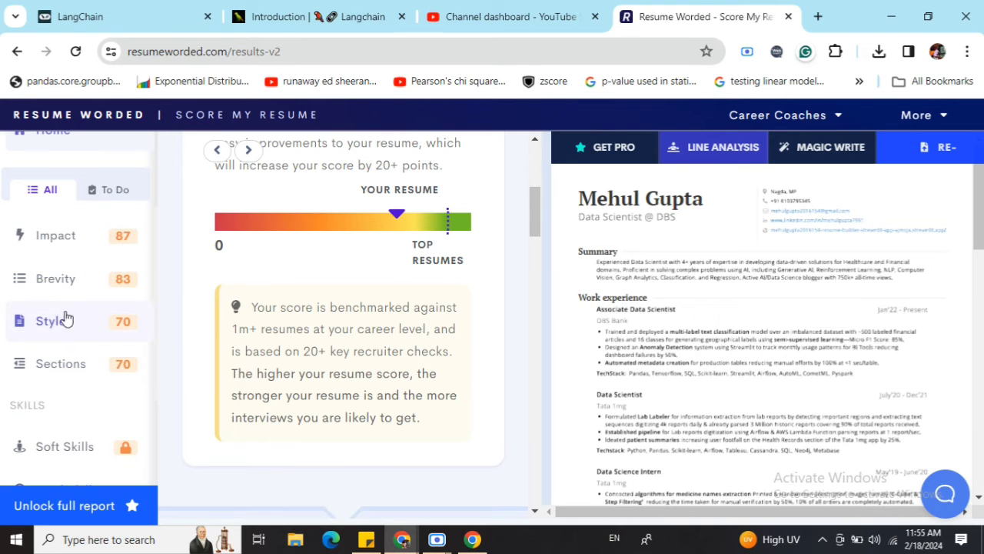
{"action": "mouse_move", "coordinate": [53, 235]}
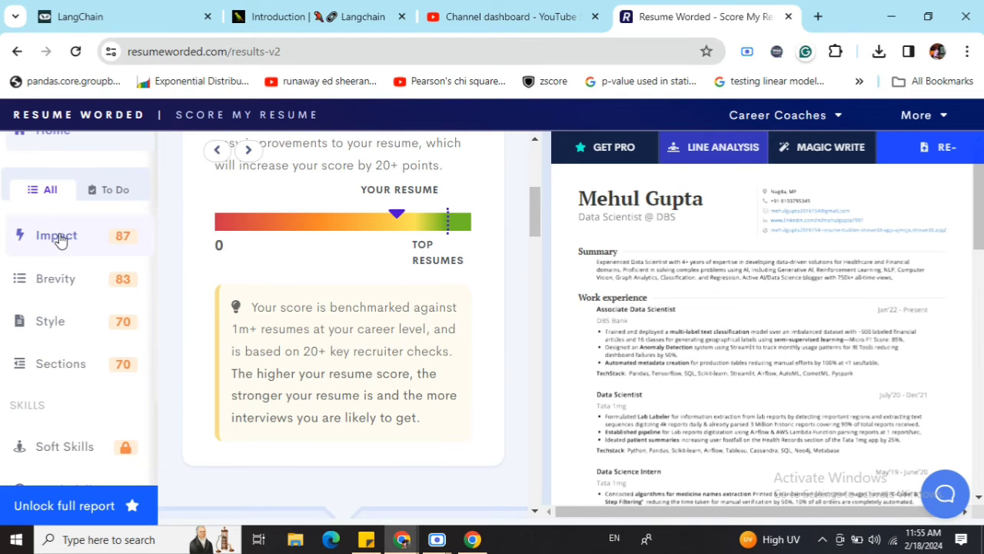
View the Impact breakdown: quantifying impact flagged, unique action verbs passing
{"action": "left_click", "coordinate": [55, 236]}
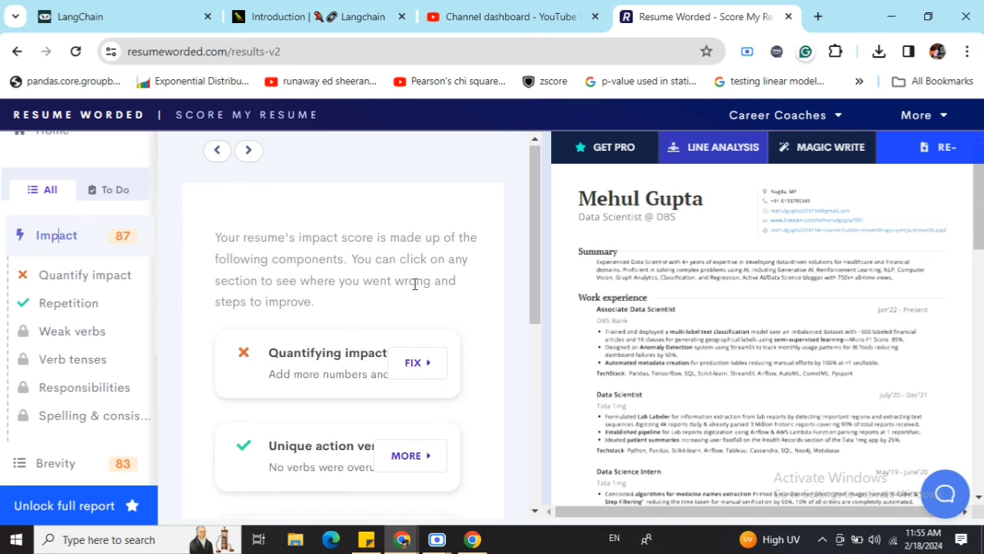
{"action": "scroll", "scroll_direction": "down", "scroll_amount": 3}
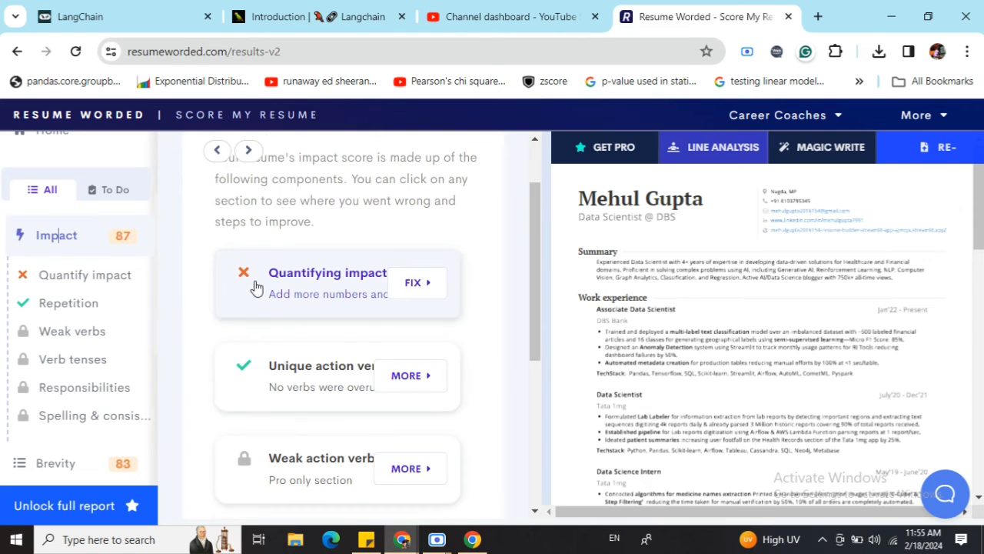
{"action": "mouse_move", "coordinate": [366, 313]}
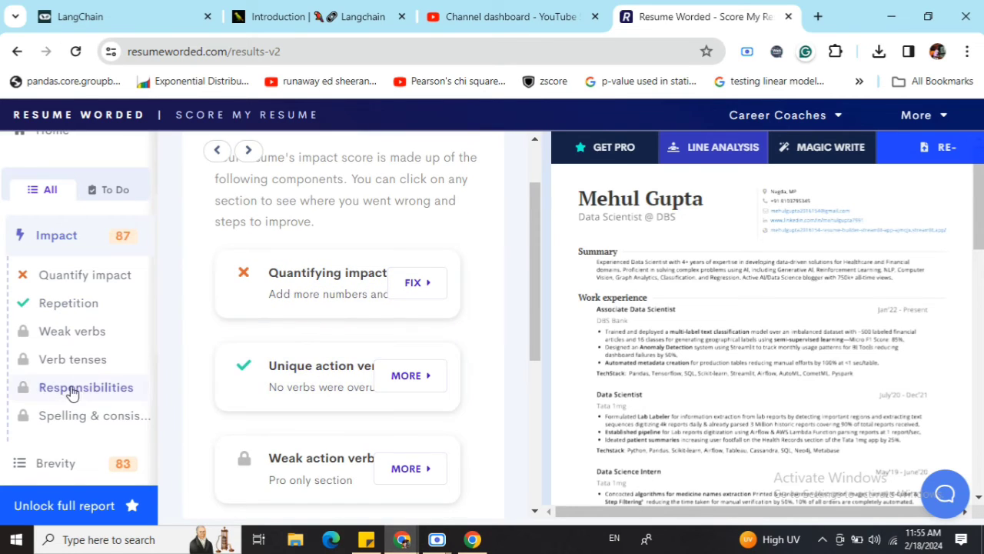
{"action": "mouse_move", "coordinate": [44, 467]}
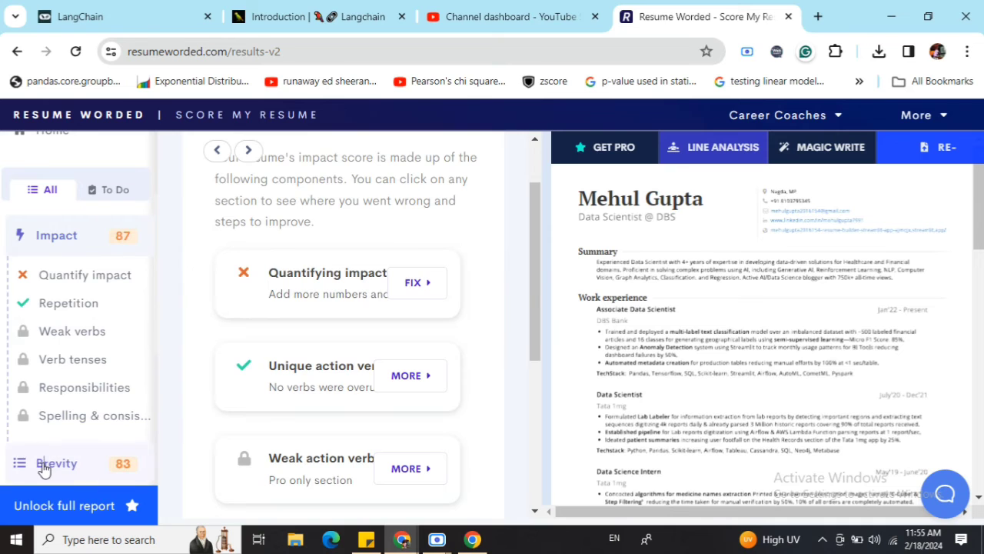
View the Brevity breakdown with resume length and bullet point checks all passing
{"action": "left_click", "coordinate": [57, 463]}
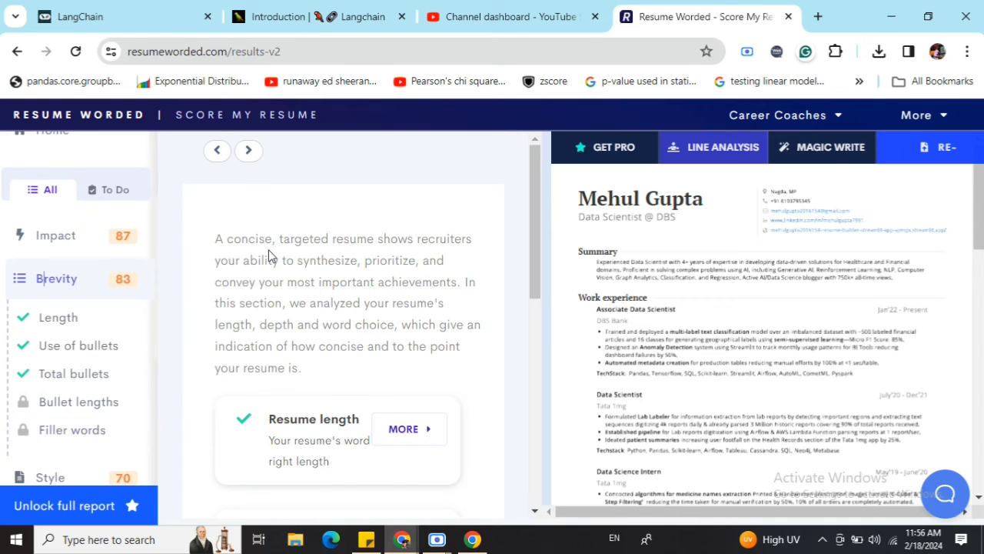
{"action": "scroll", "scroll_direction": "down", "scroll_amount": 3}
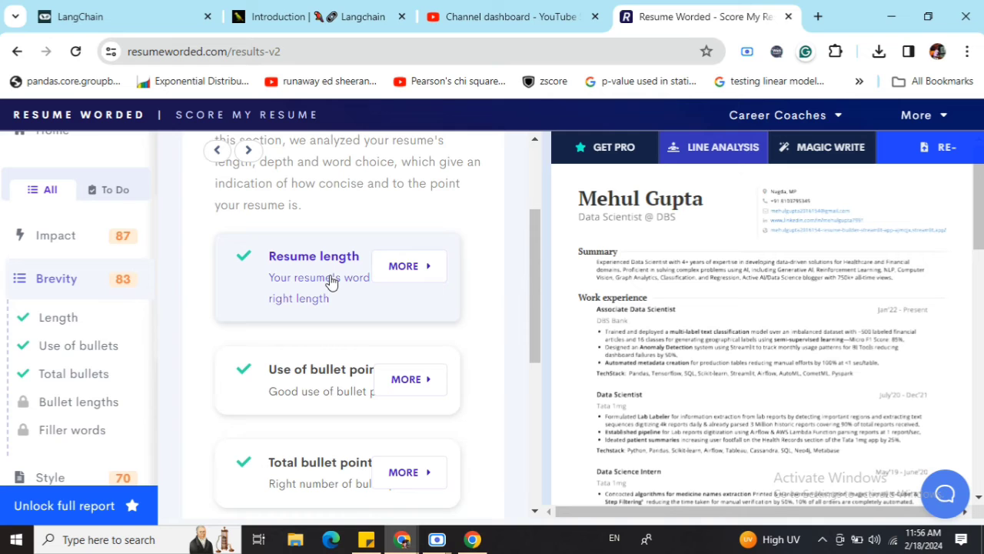
{"action": "mouse_move", "coordinate": [273, 359]}
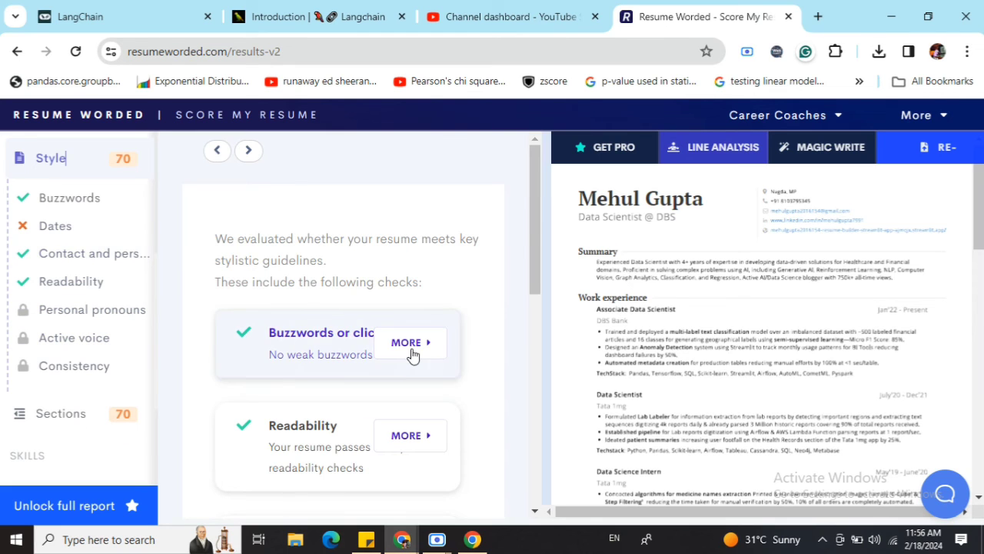
Review the Style checks including failed Dates and Personal pronouns, then show the Sections breakdown
{"action": "scroll", "scroll_direction": "down", "scroll_amount": 3}
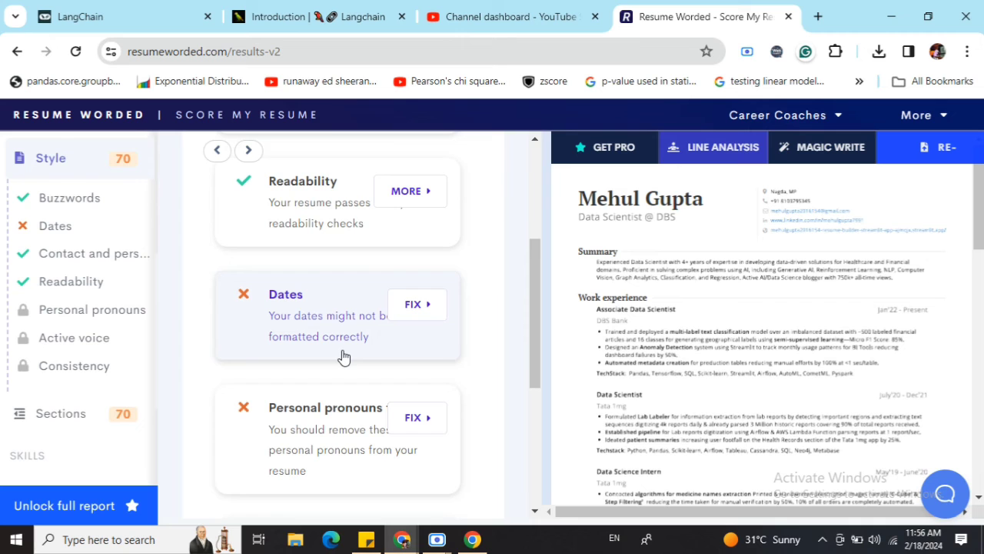
{"action": "scroll", "scroll_direction": "down", "scroll_amount": 3}
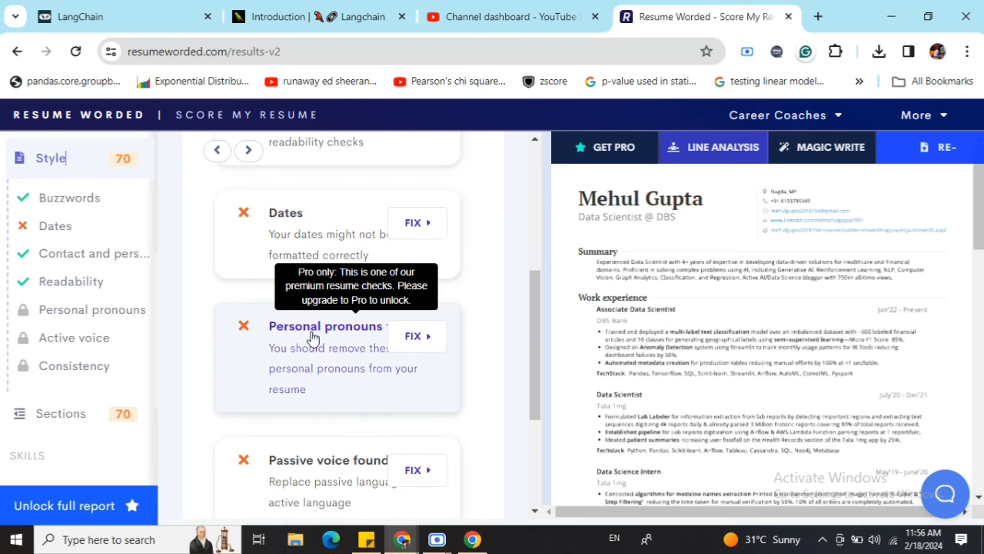
{"action": "scroll", "scroll_direction": "down", "scroll_amount": 3}
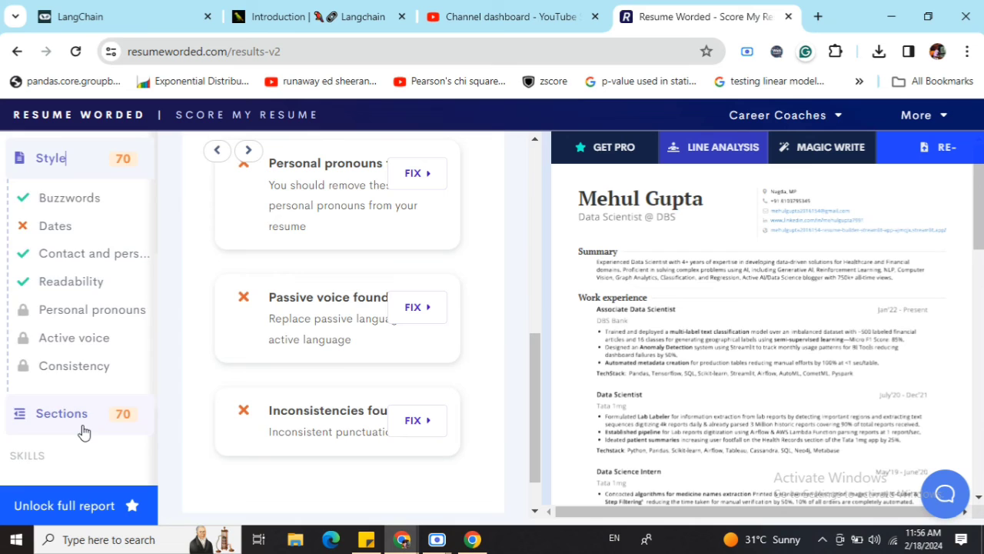
{"action": "left_click", "coordinate": [62, 412]}
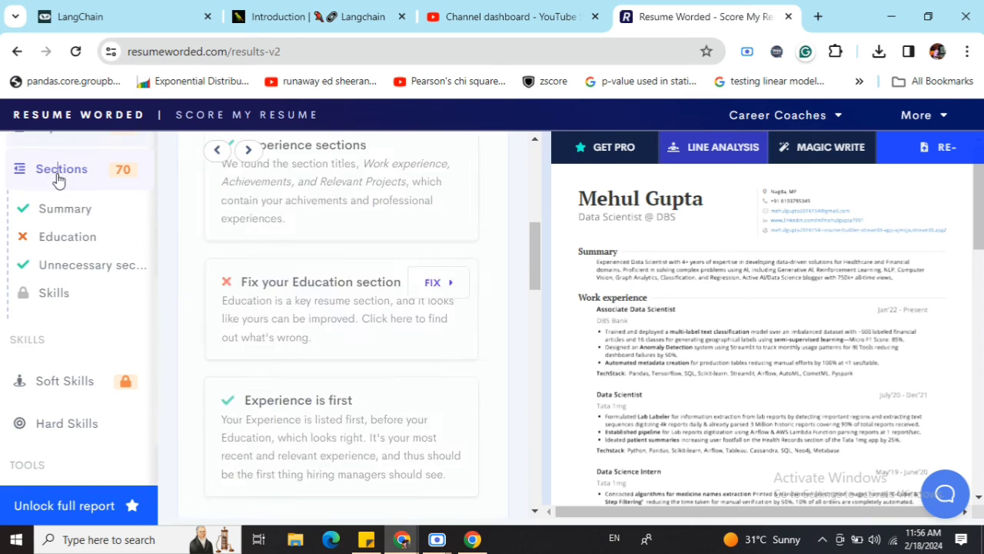
Show Essential Sections feedback with Summary and Work experience highlighted in the resume preview
{"action": "left_click", "coordinate": [61, 168]}
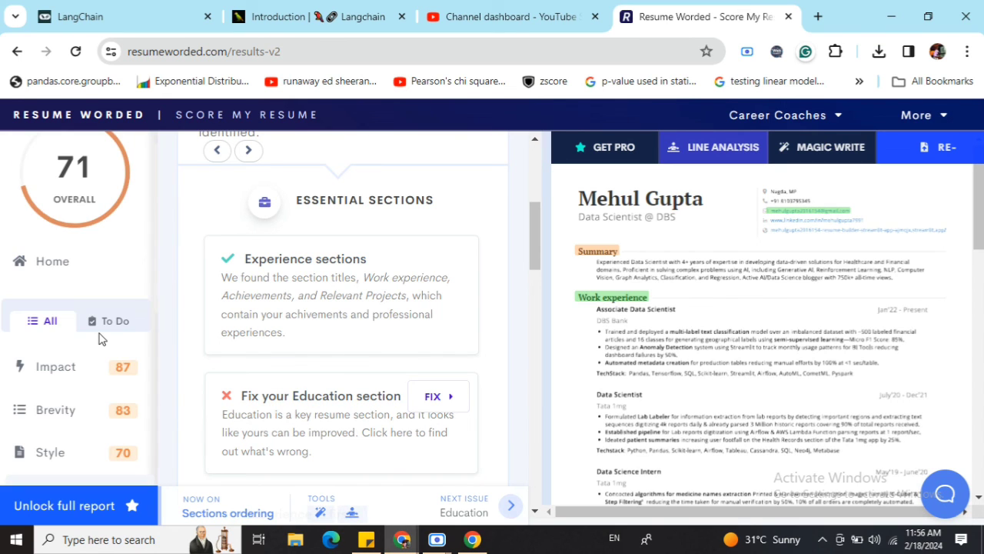
{"action": "mouse_move", "coordinate": [105, 296]}
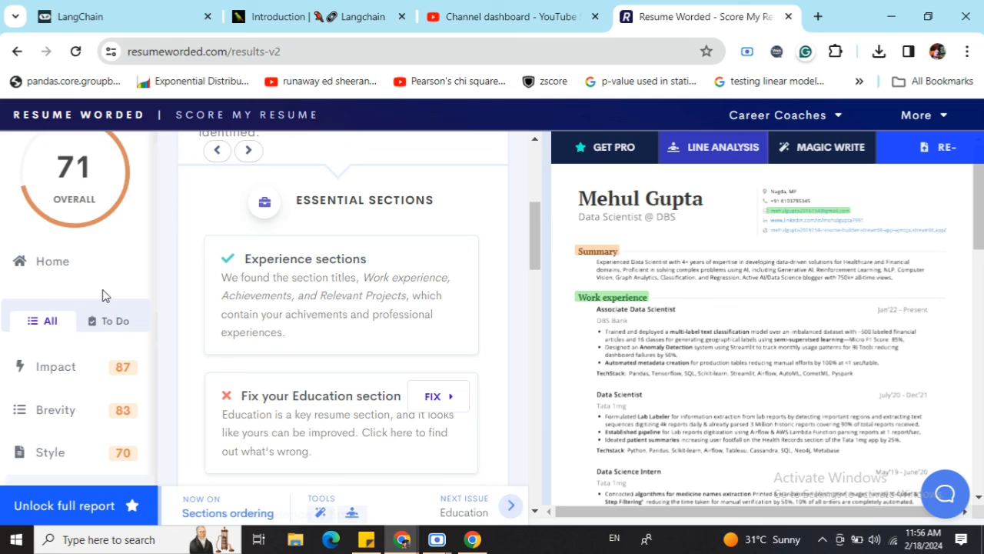
{"action": "mouse_move", "coordinate": [278, 436]}
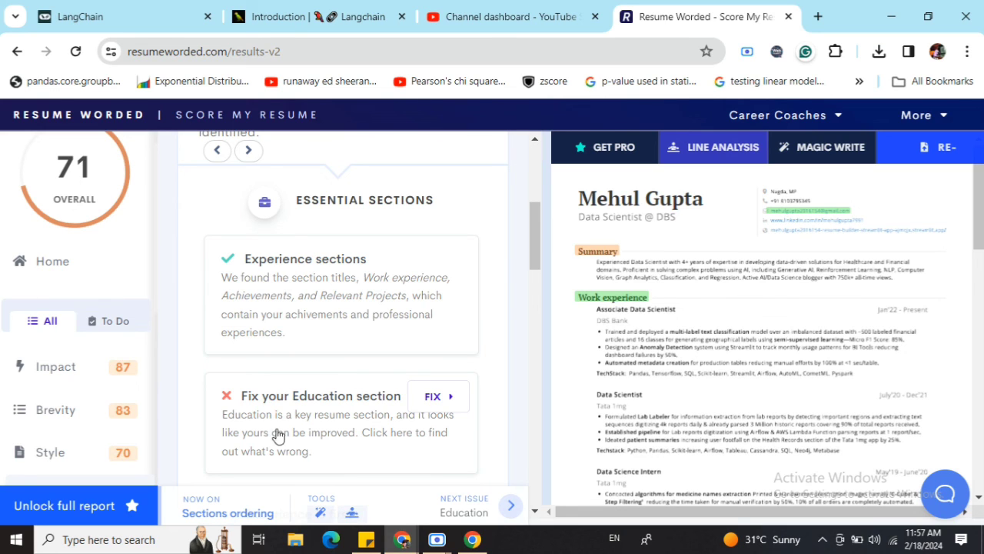